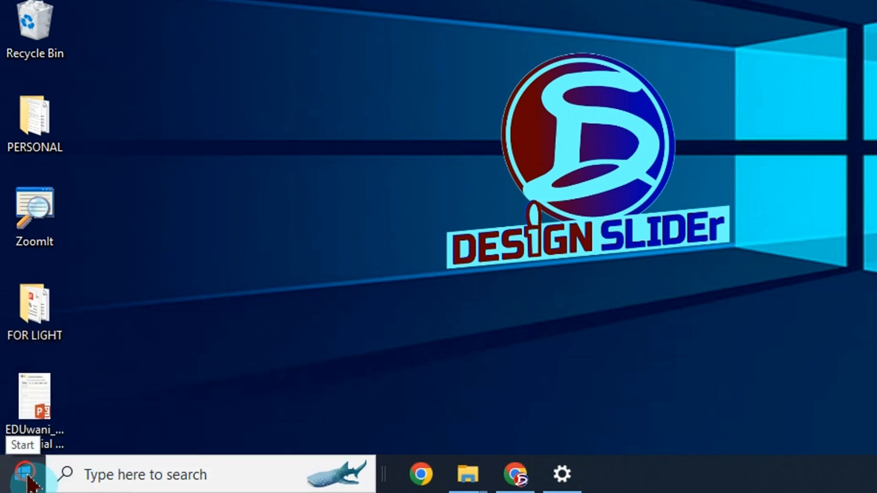
- Open Windows Settings from the Start menu's gear icon
left_click(23, 475)
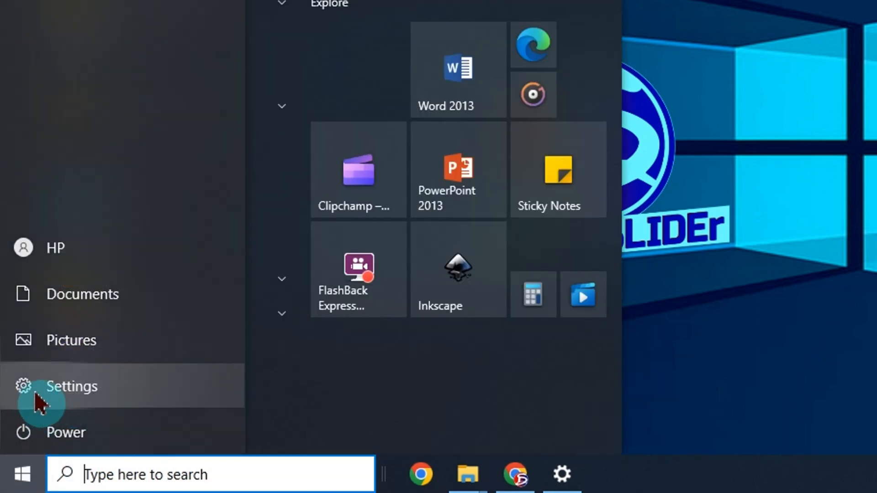
left_click(72, 386)
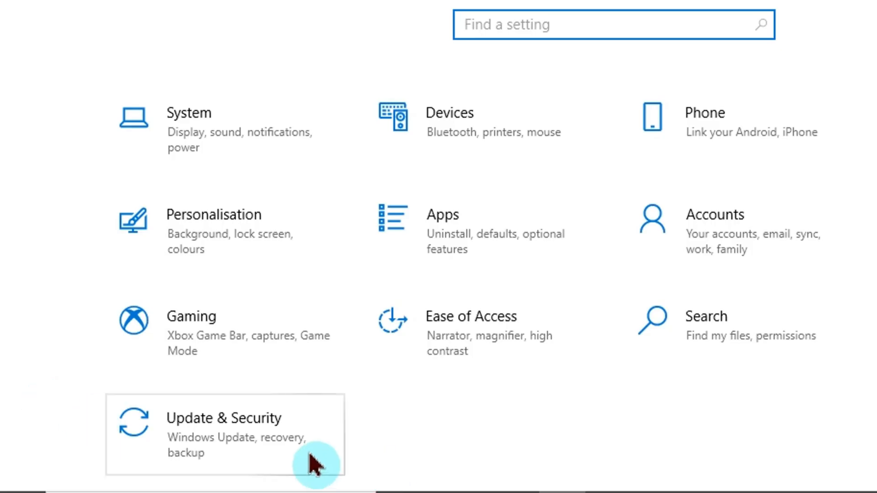
mouse_move(319, 441)
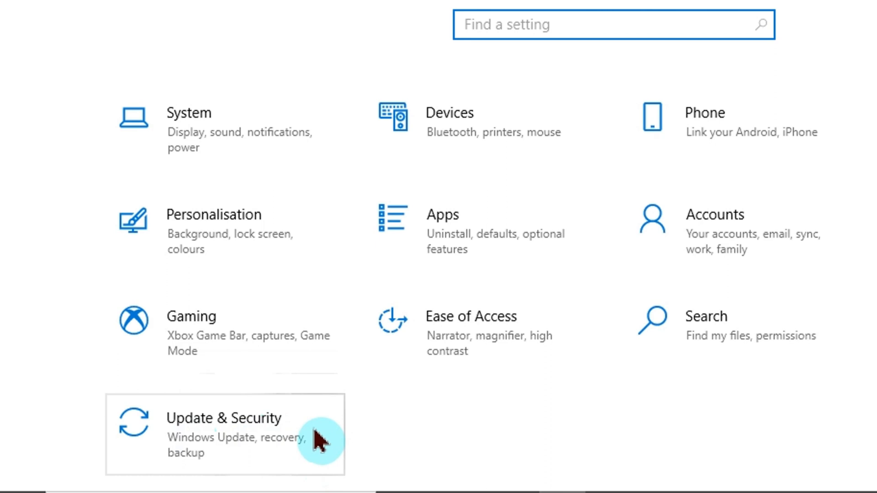
- Go to Update & Security and select the Recovery page
left_click(224, 434)
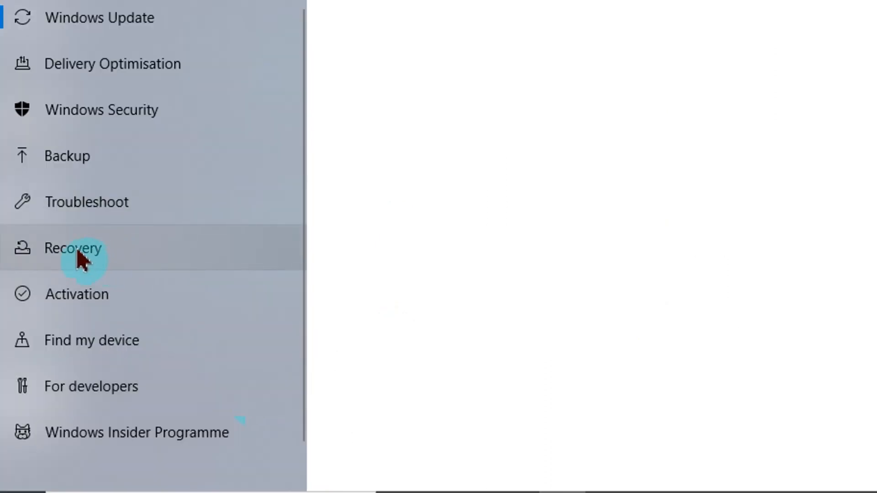
mouse_move(148, 266)
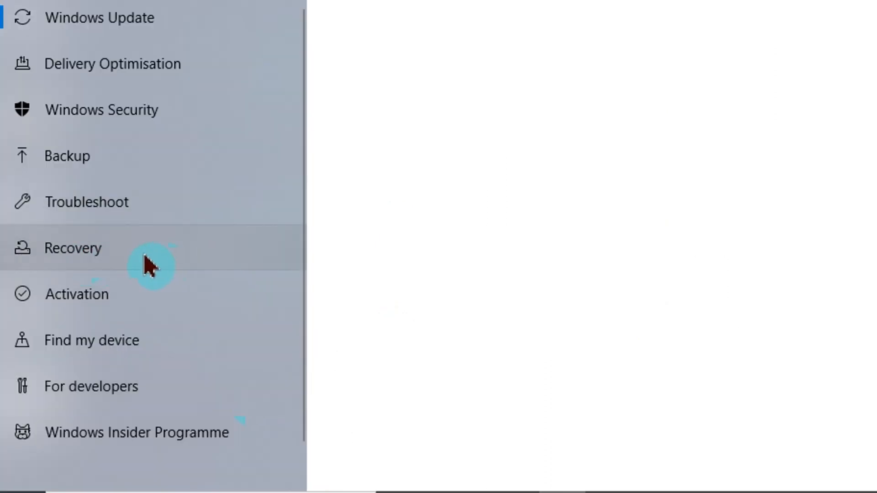
left_click(72, 248)
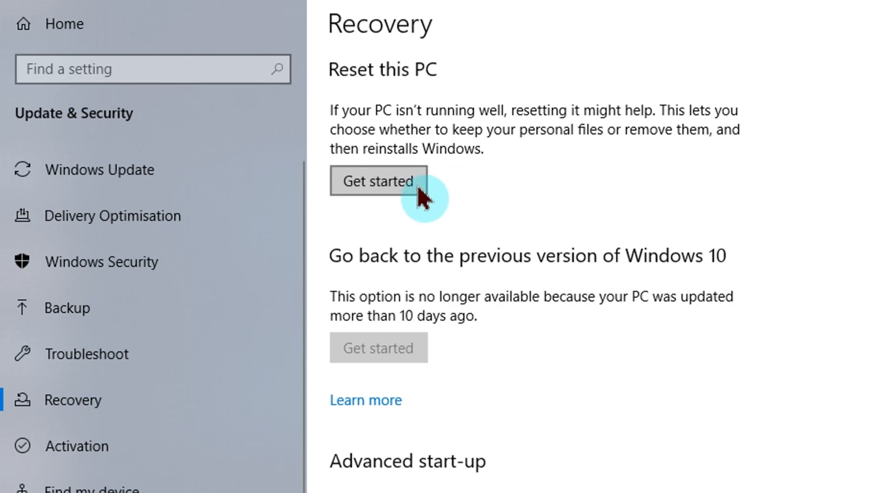
- Start the Reset this PC wizard from the Recovery page
left_click(378, 181)
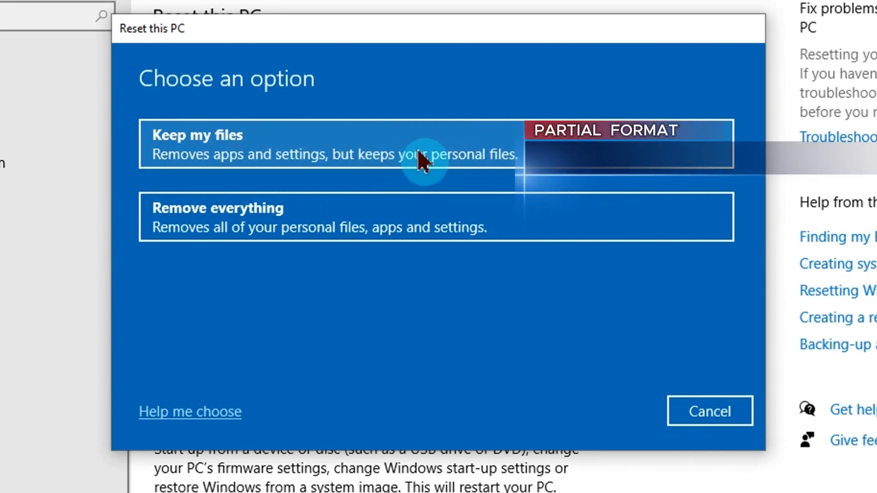
mouse_move(301, 240)
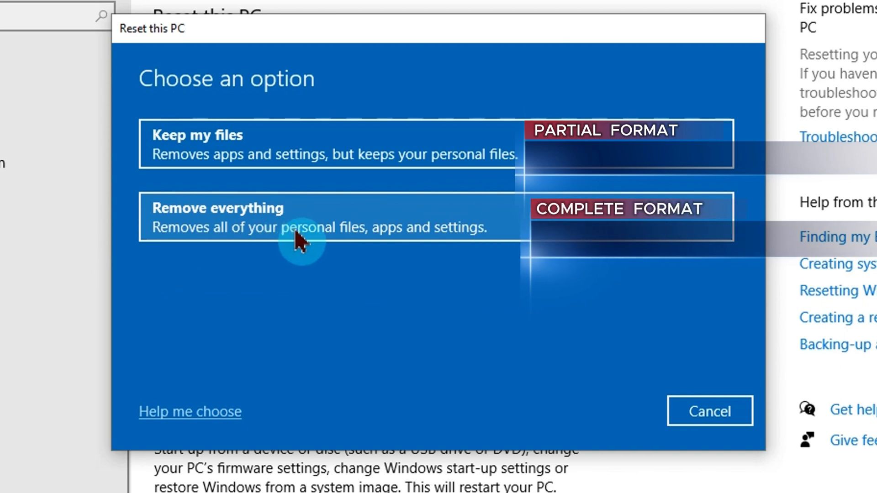
mouse_move(168, 234)
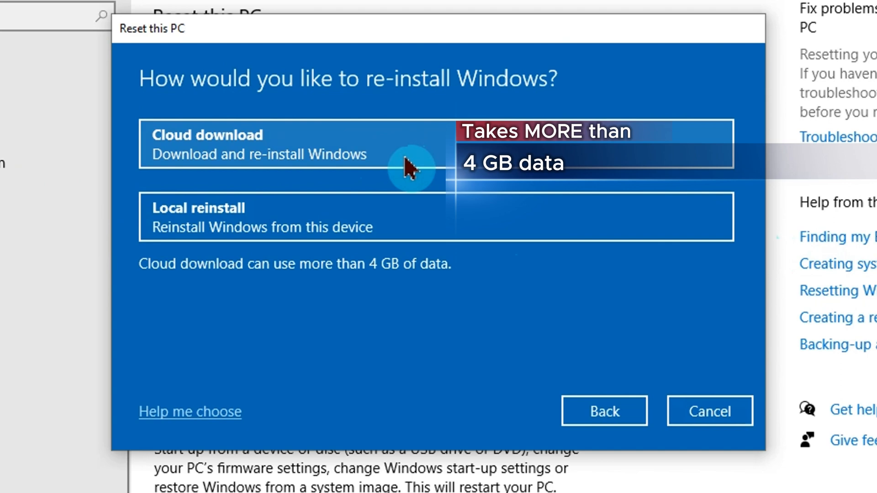
mouse_move(392, 162)
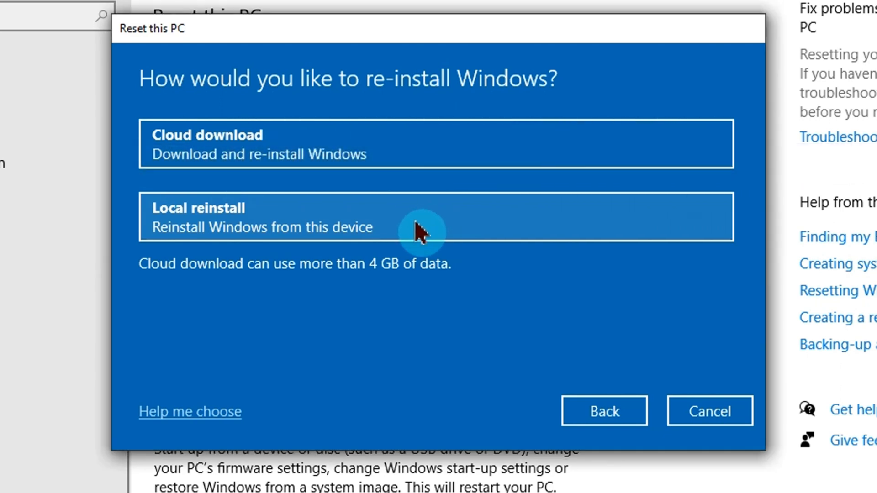
- Choose Local reinstall to reinstall Windows from this device
left_click(435, 217)
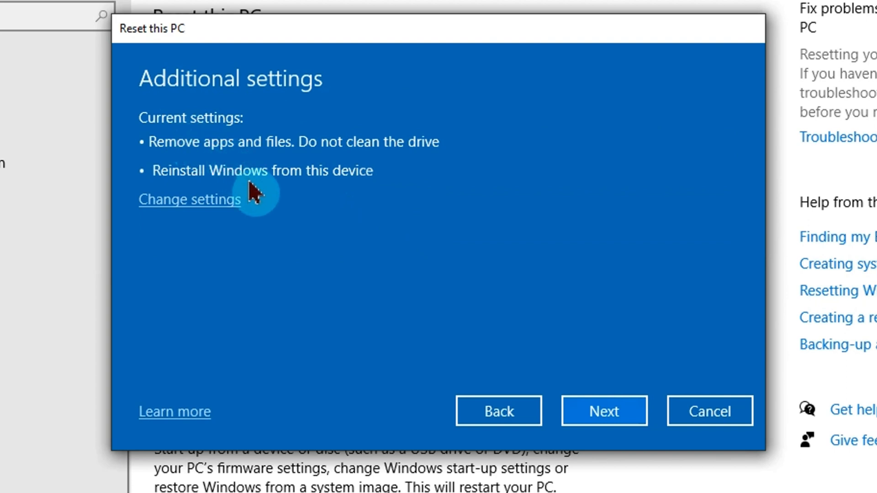
mouse_move(604, 402)
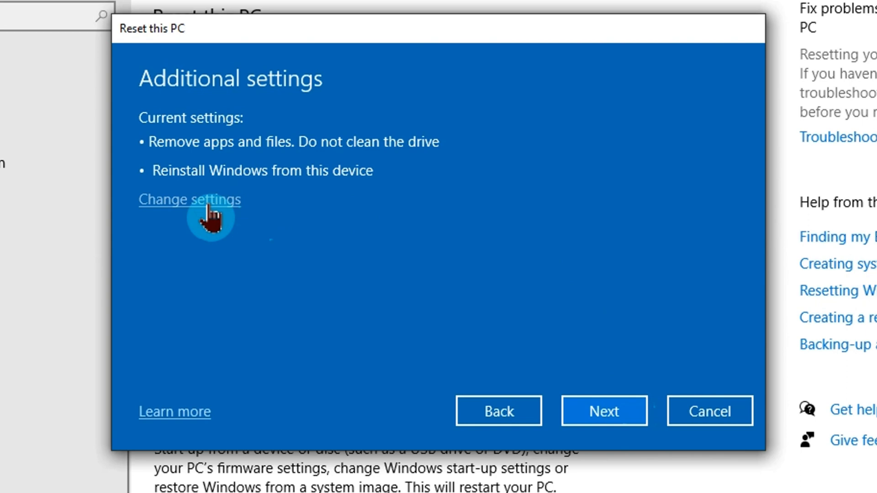
mouse_move(192, 219)
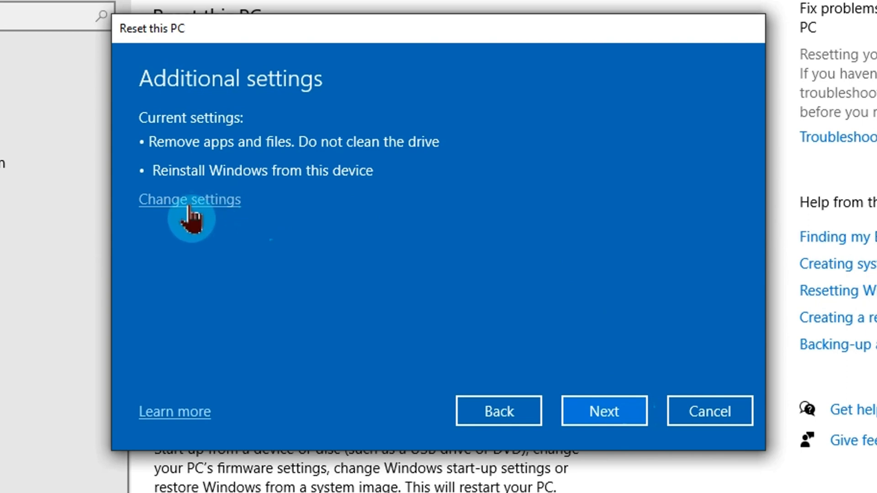
- Turn the Clean data option to Yes in the reset settings
left_click(189, 200)
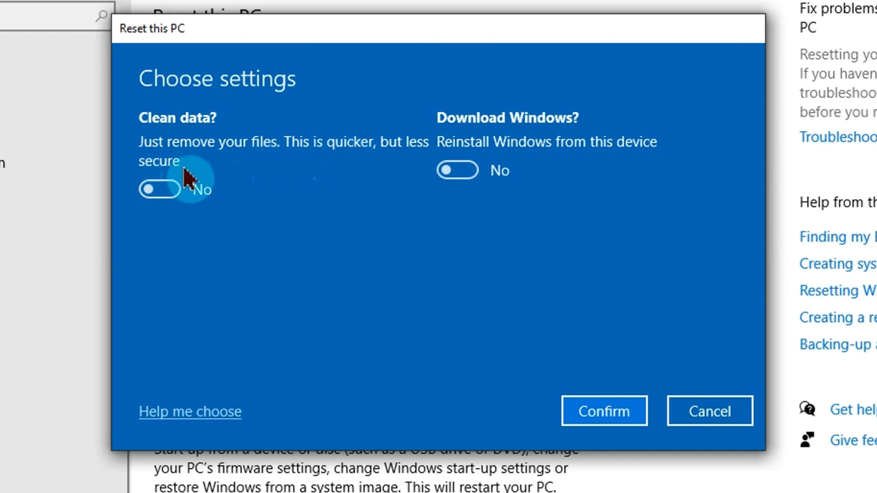
left_click(160, 189)
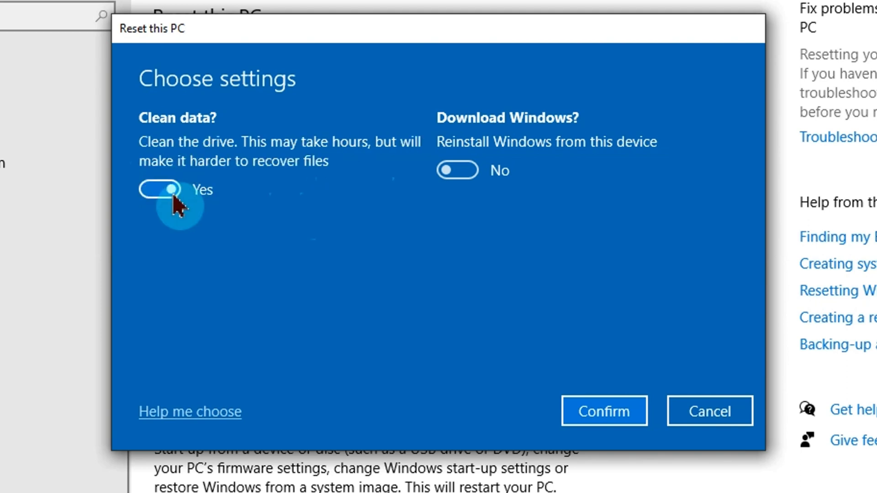
mouse_move(221, 157)
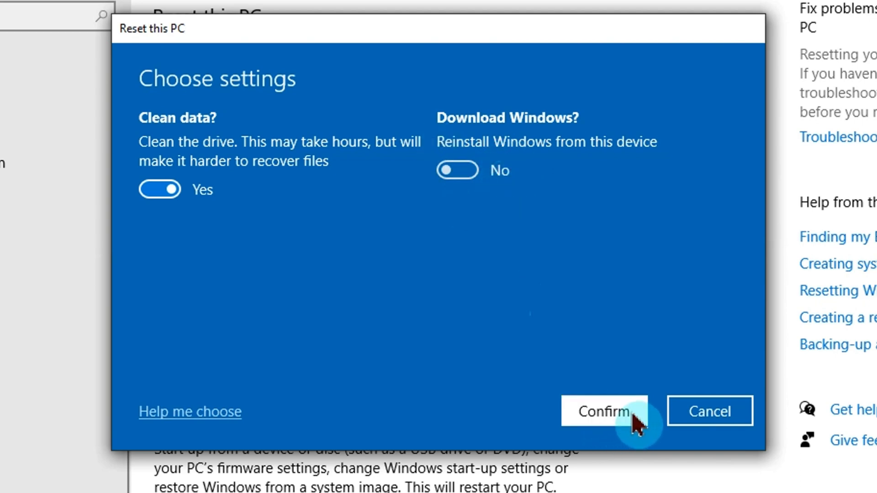
- Confirm the clean-drive setting and advance past Additional settings
left_click(603, 411)
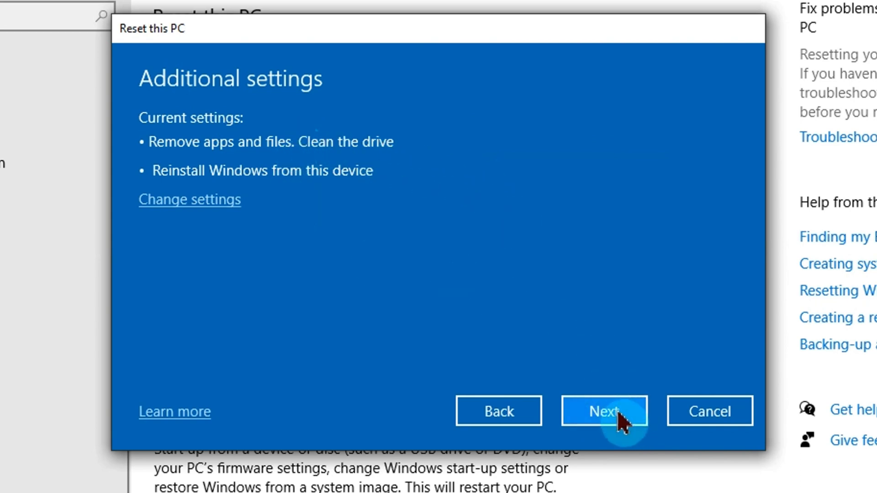
left_click(602, 411)
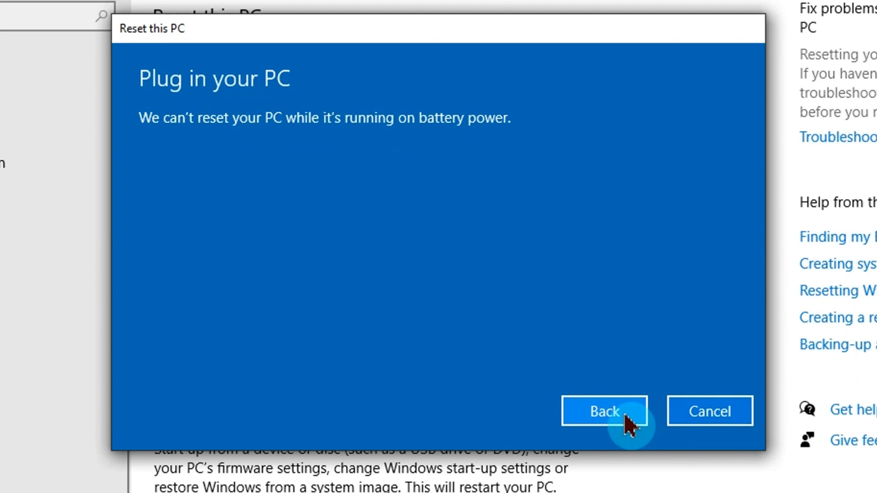
mouse_move(596, 352)
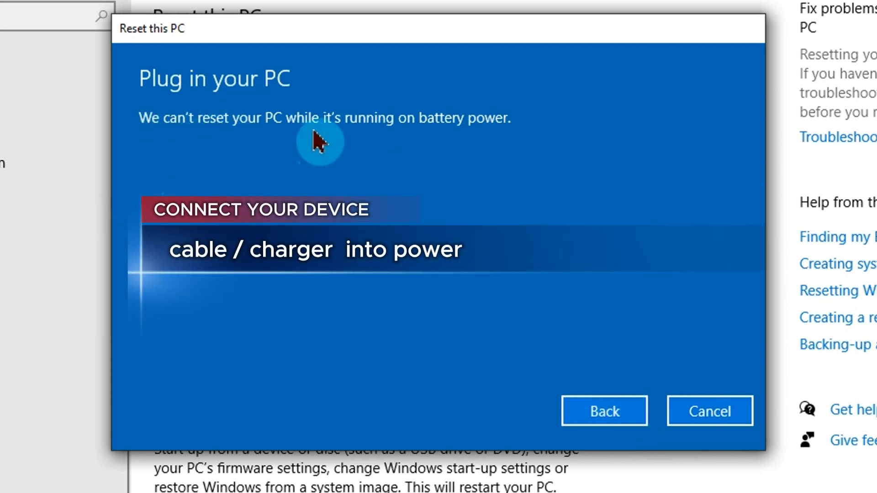
mouse_move(455, 148)
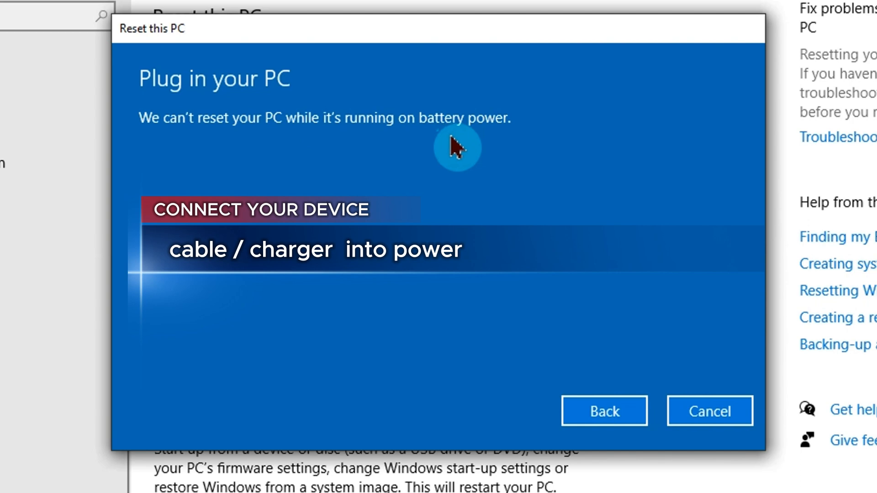